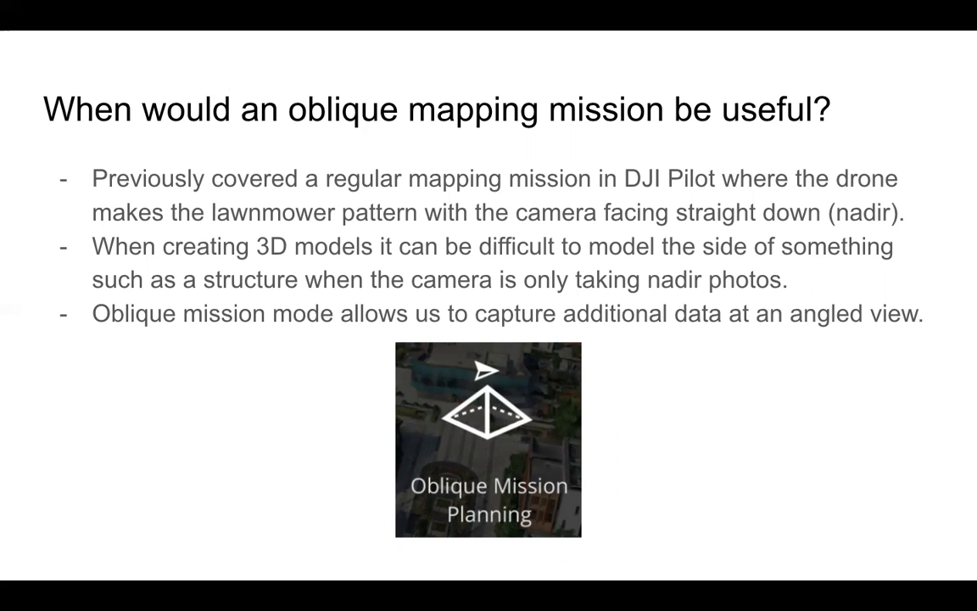
- Advance the slideshow to the Oblique Mission Planning slide with the route library
{"action": "key", "text": "Right"}
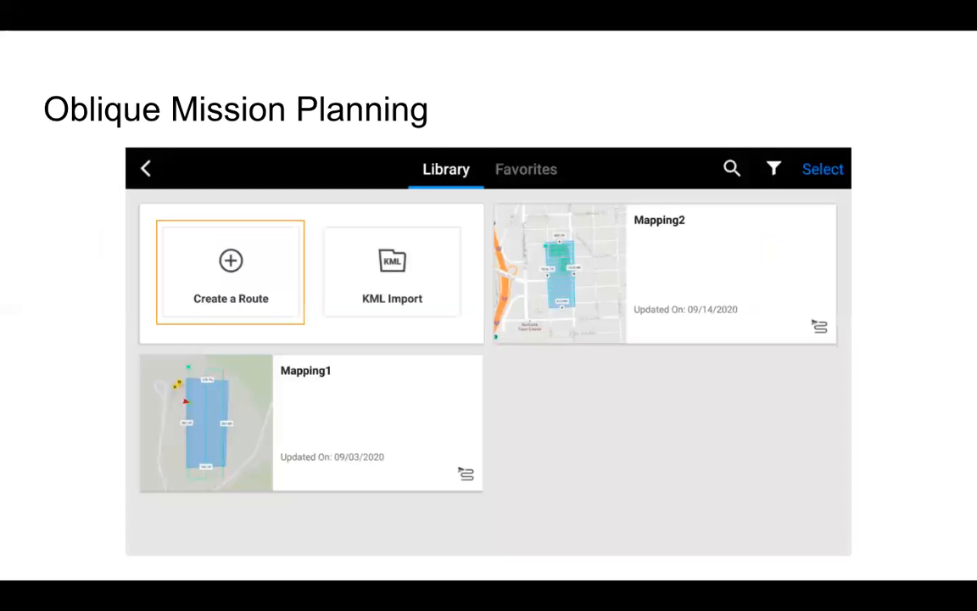
- Create a new route of type Oblique, opening the Oblique1 mission editor
{"action": "left_click", "coordinate": [230, 272]}
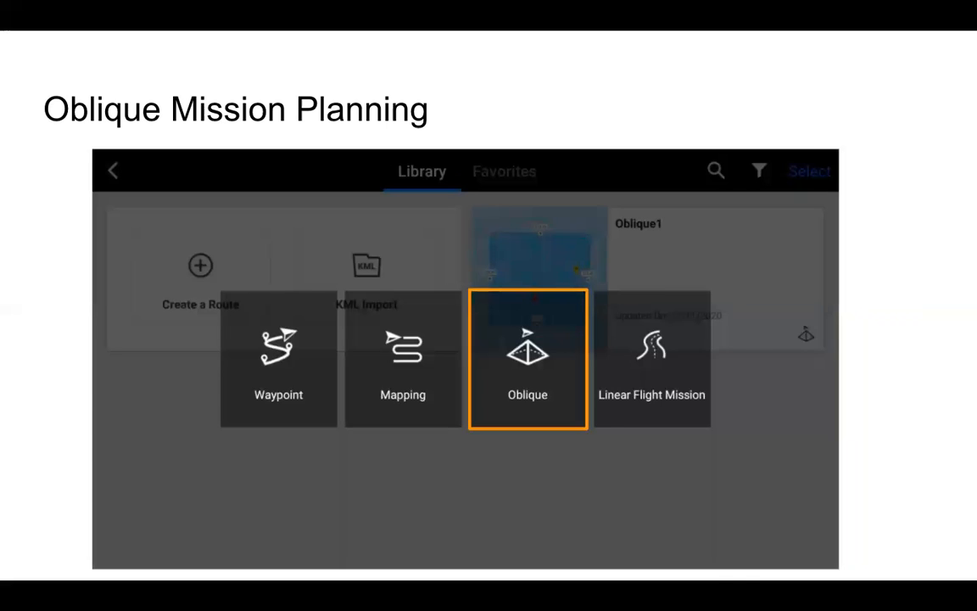
{"action": "left_click", "coordinate": [527, 360]}
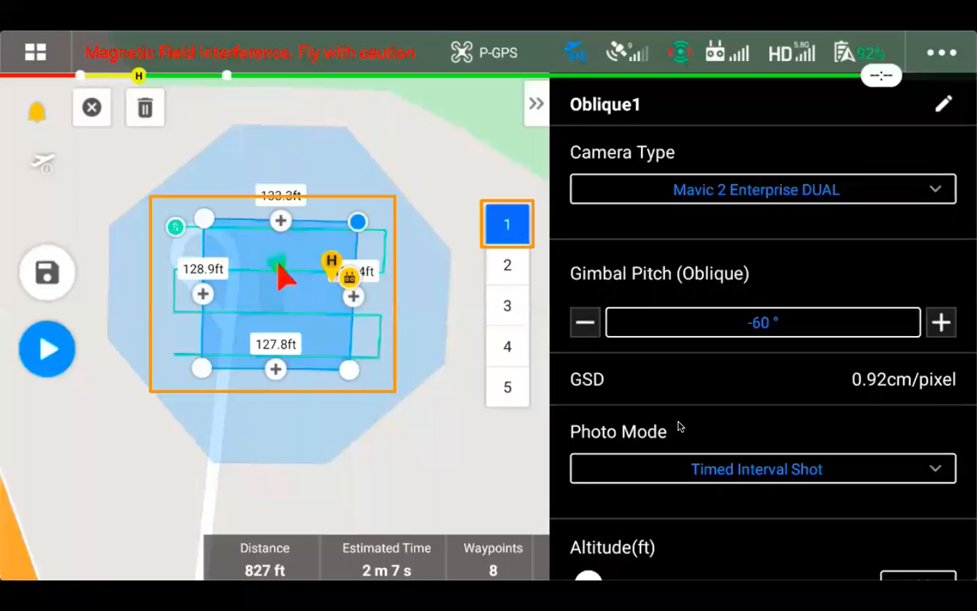
{"action": "mouse_move", "coordinate": [506, 239]}
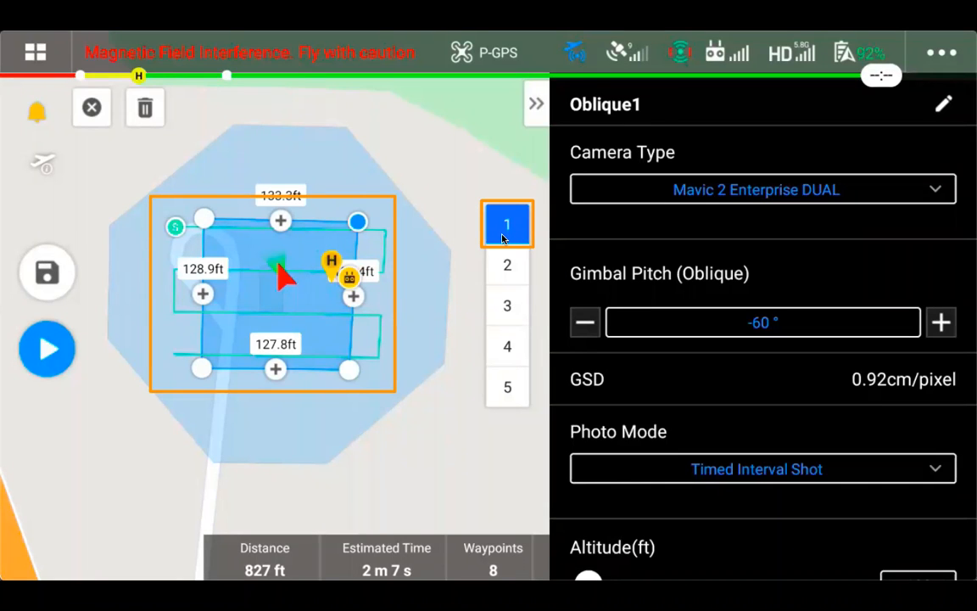
{"action": "mouse_move", "coordinate": [506, 388]}
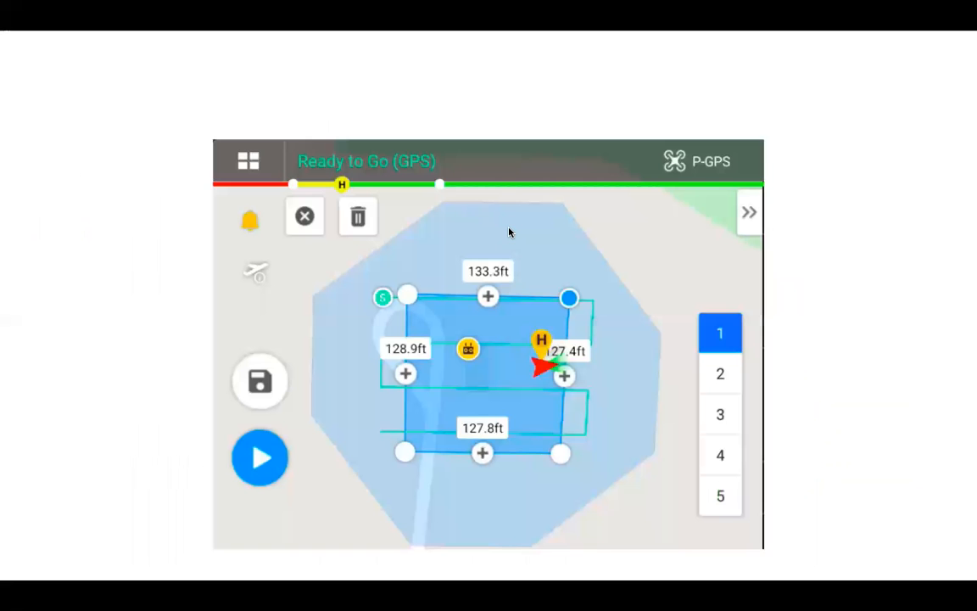
{"action": "mouse_move", "coordinate": [434, 302]}
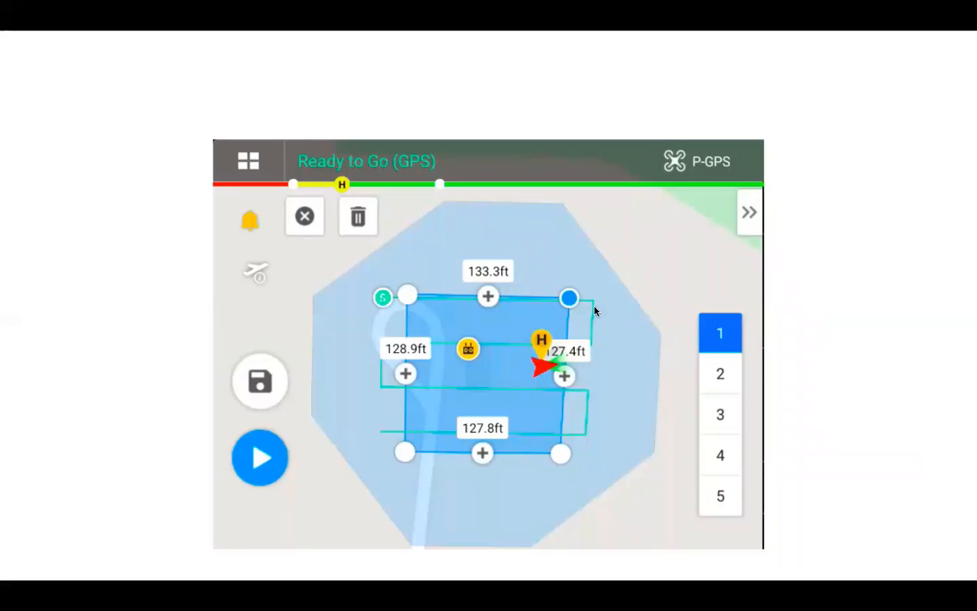
{"action": "mouse_move", "coordinate": [579, 409]}
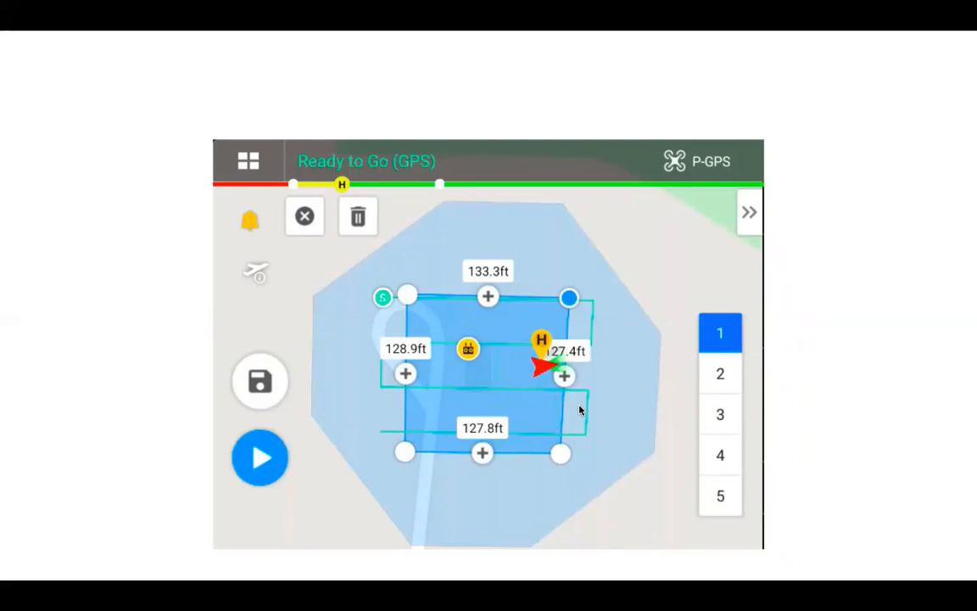
{"action": "left_click", "coordinate": [719, 373]}
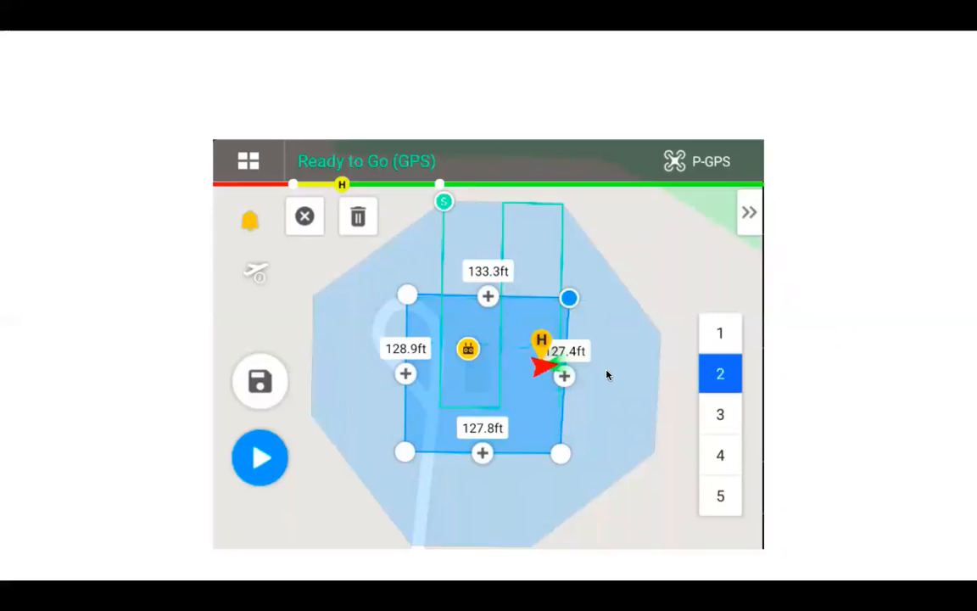
{"action": "left_click", "coordinate": [719, 414]}
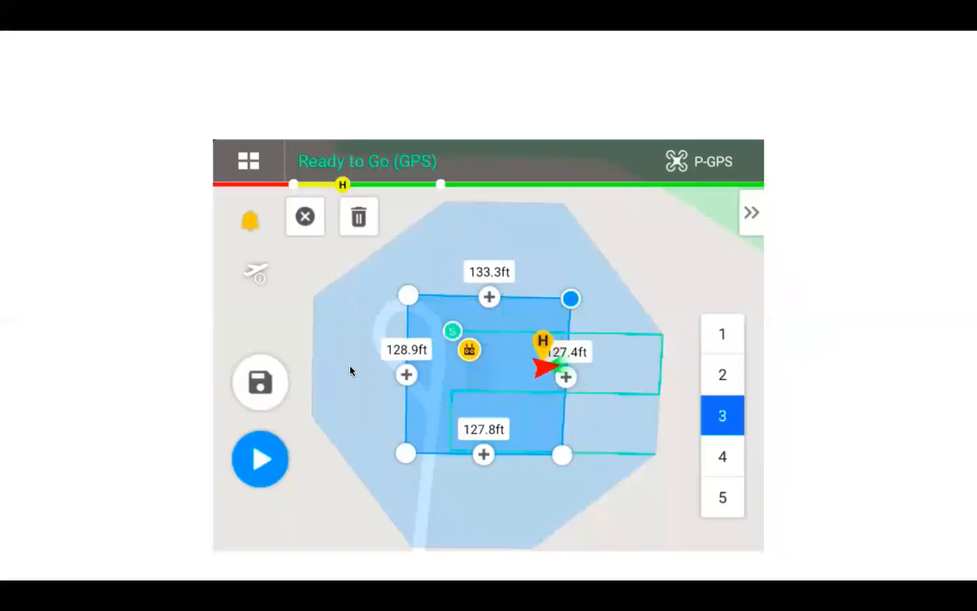
{"action": "left_click", "coordinate": [718, 454]}
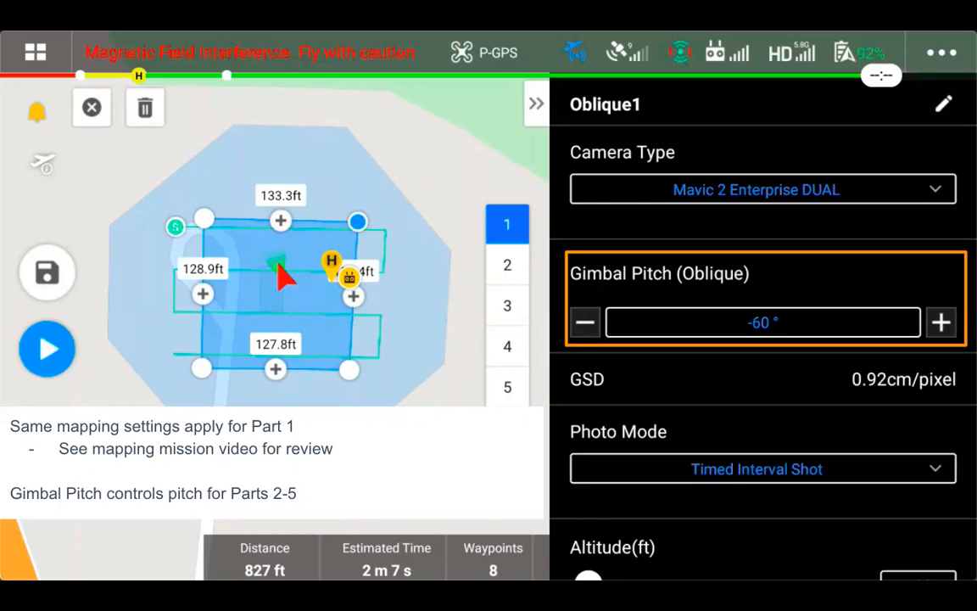
- Select part 5 to show its flight path, 7.3 mph oblique speed and return-home setting
{"action": "left_click", "coordinate": [507, 386]}
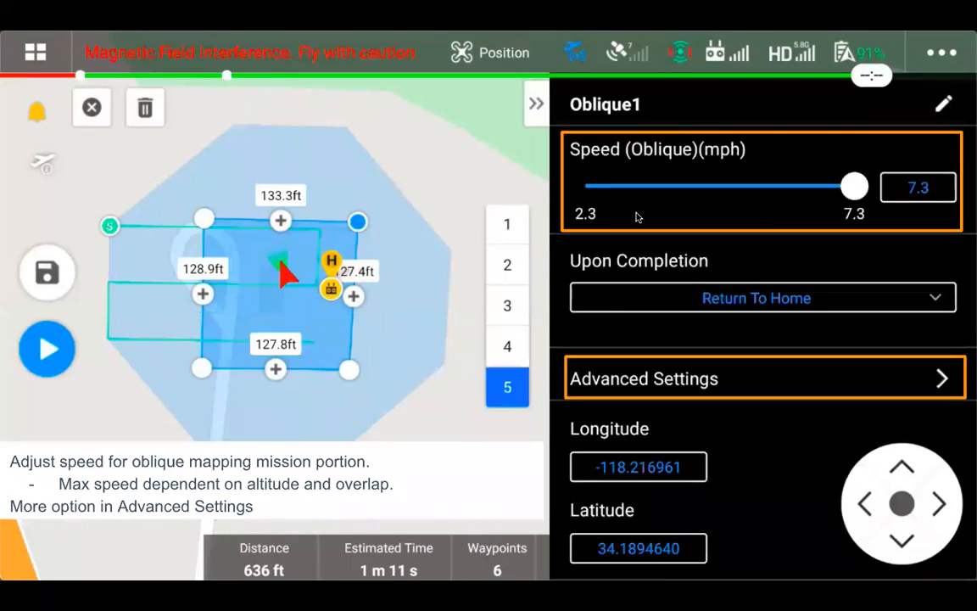
{"action": "mouse_move", "coordinate": [670, 205]}
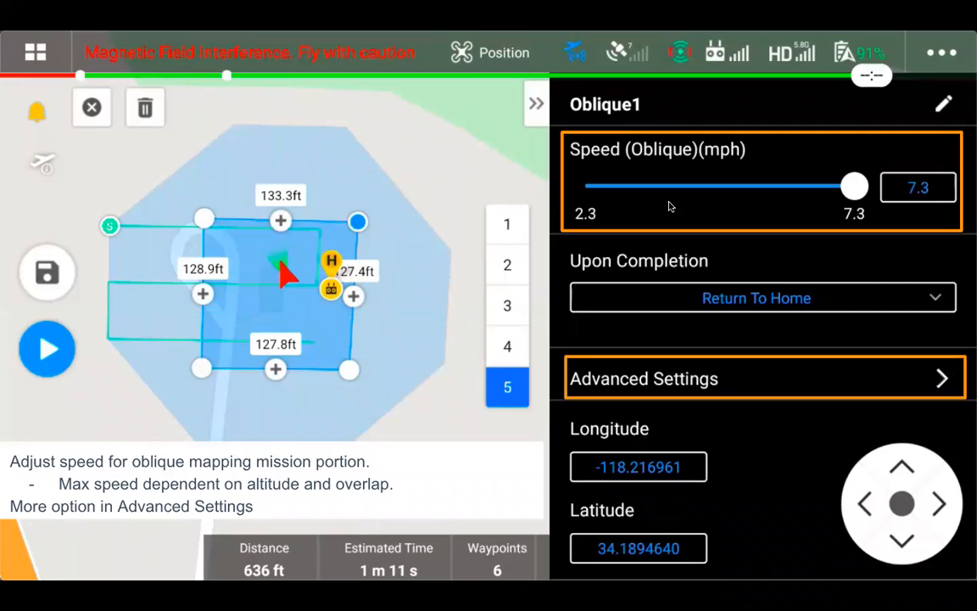
{"action": "mouse_move", "coordinate": [726, 188]}
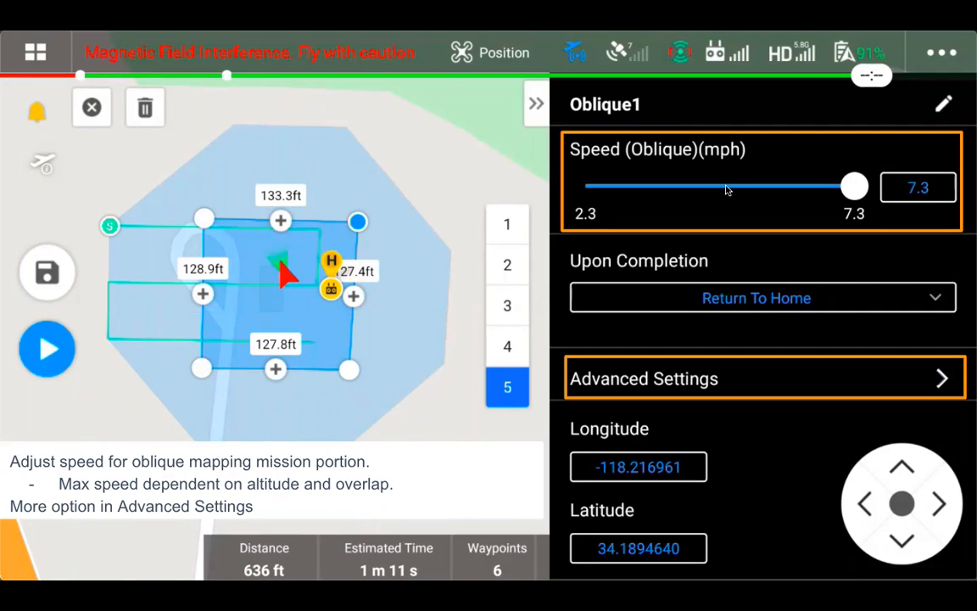
{"action": "mouse_move", "coordinate": [730, 356]}
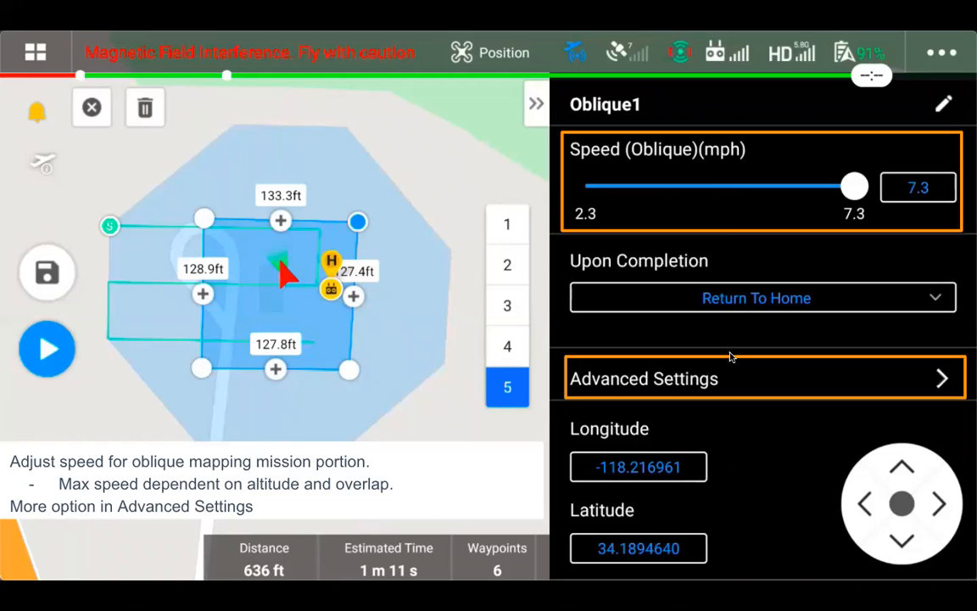
{"action": "mouse_move", "coordinate": [733, 362]}
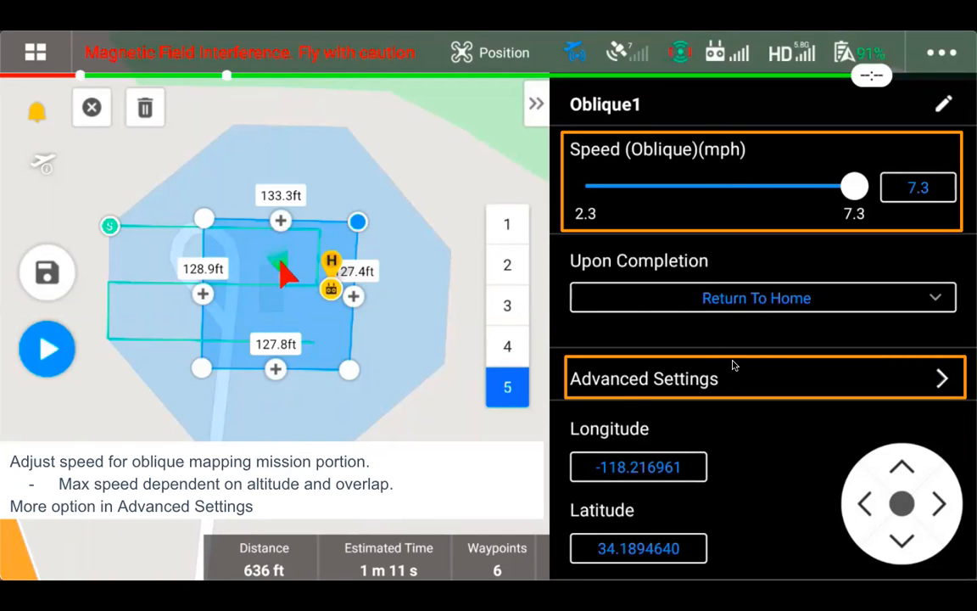
{"action": "left_click", "coordinate": [762, 378]}
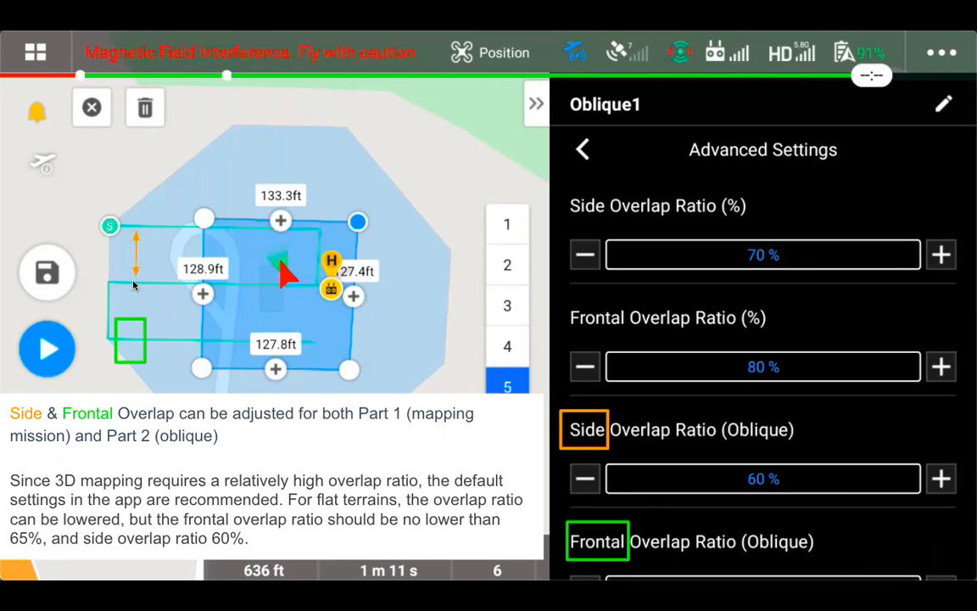
{"action": "mouse_move", "coordinate": [138, 285]}
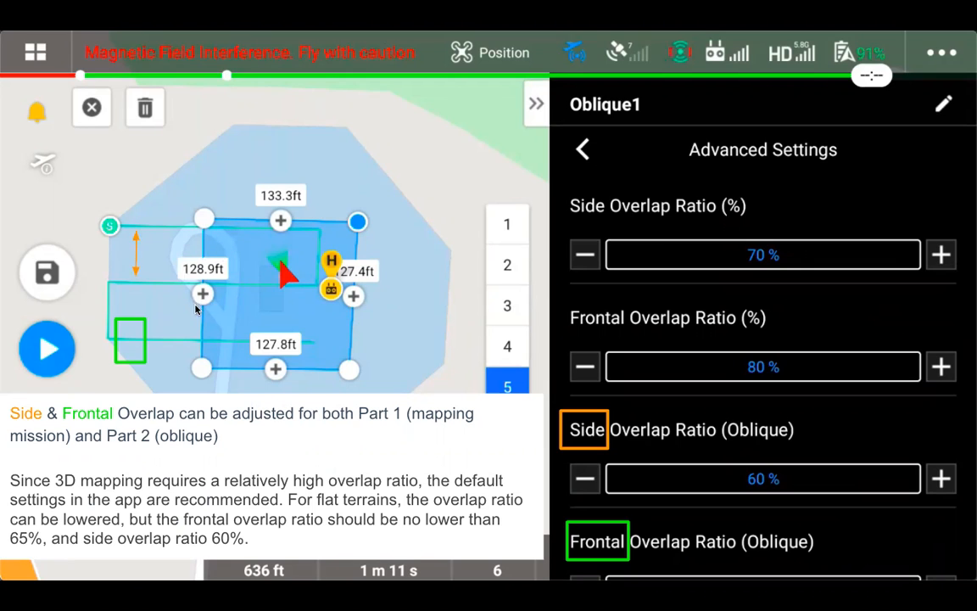
{"action": "mouse_move", "coordinate": [138, 286]}
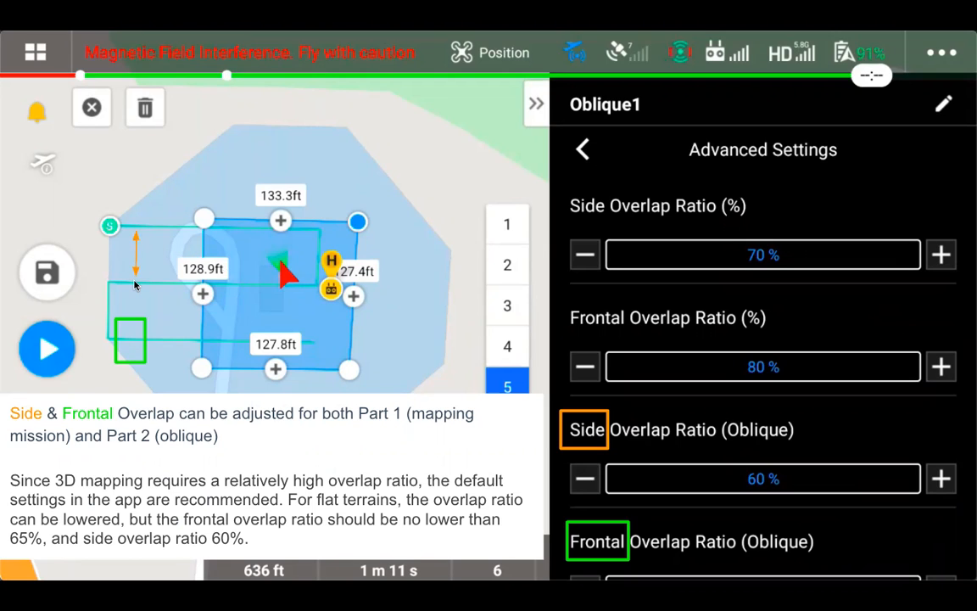
{"action": "mouse_move", "coordinate": [138, 297]}
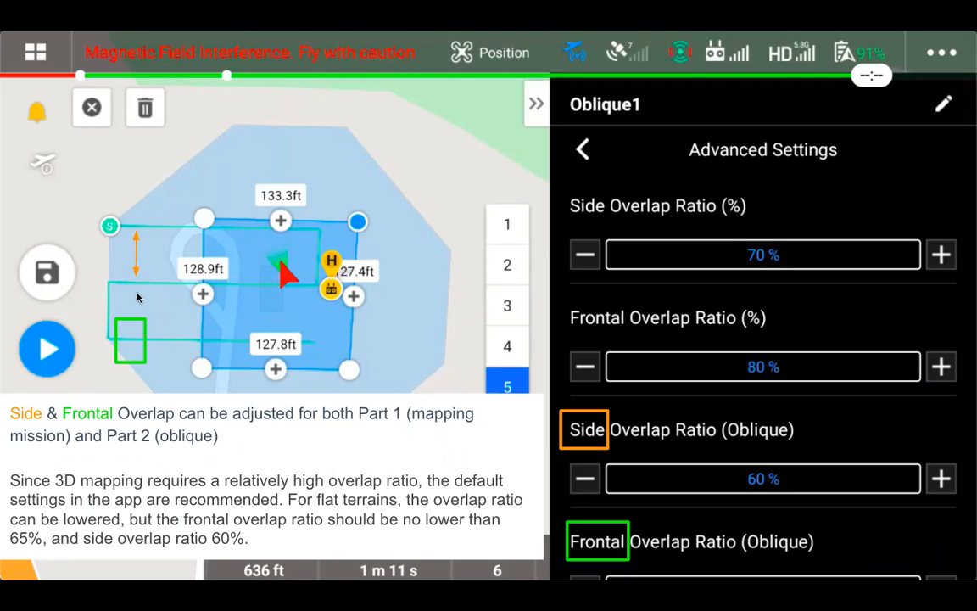
{"action": "mouse_move", "coordinate": [140, 278]}
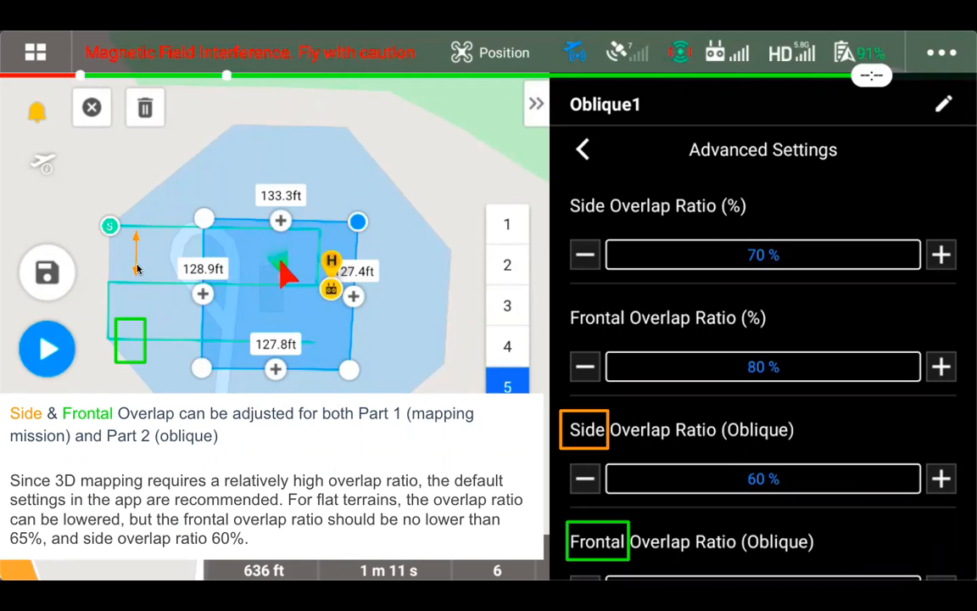
{"action": "mouse_move", "coordinate": [236, 234]}
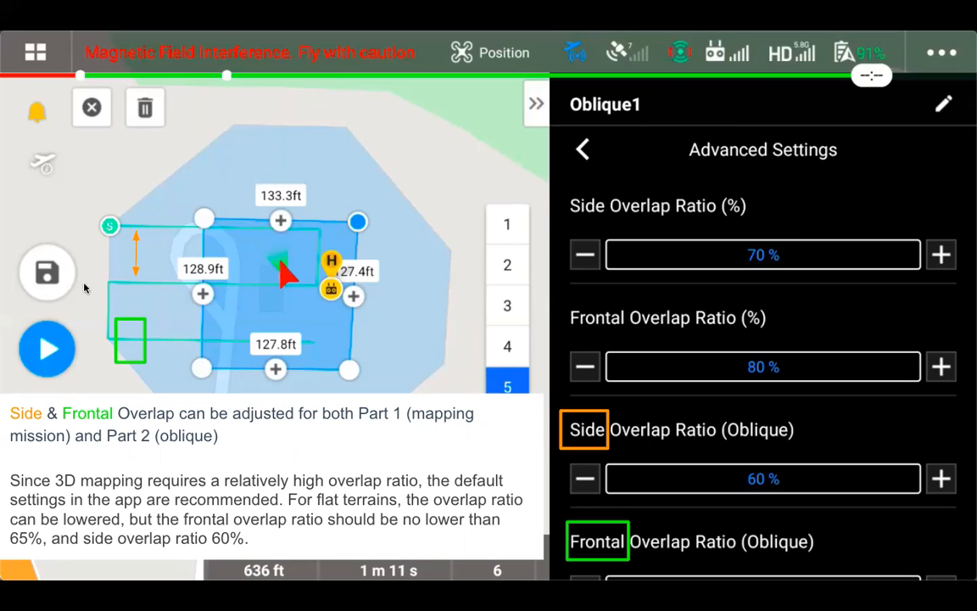
{"action": "mouse_move", "coordinate": [116, 341]}
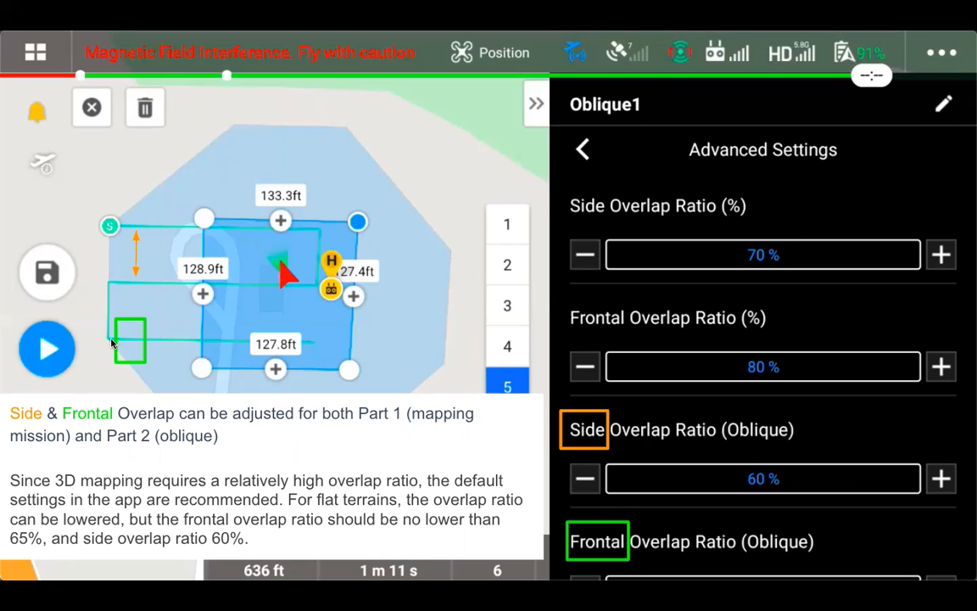
{"action": "mouse_move", "coordinate": [156, 342]}
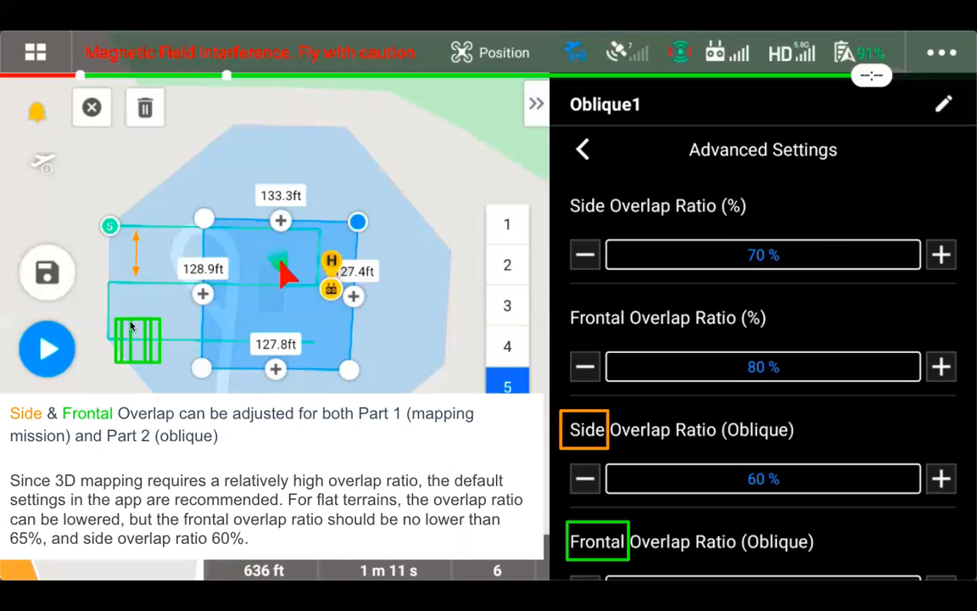
{"action": "mouse_move", "coordinate": [120, 329]}
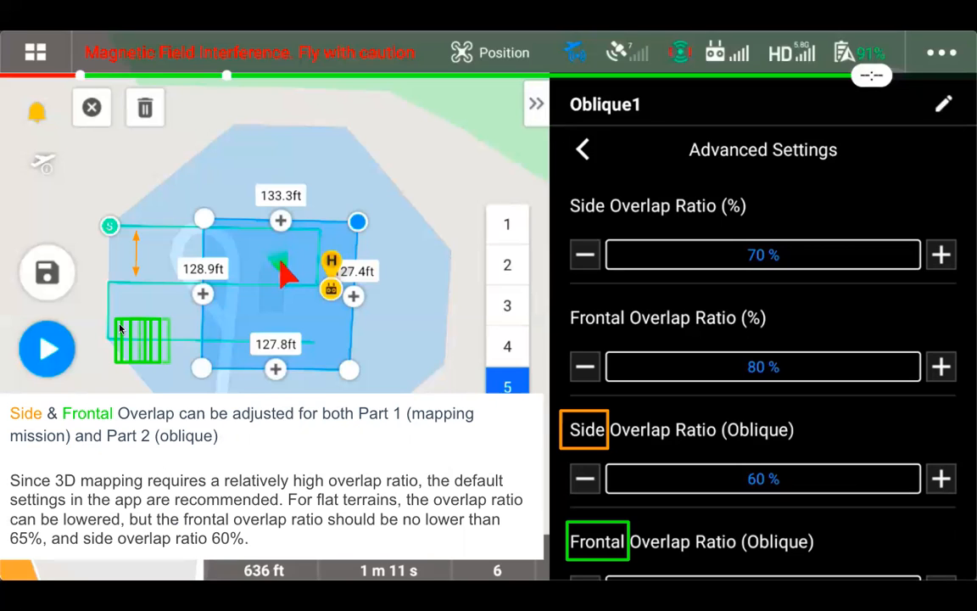
{"action": "mouse_move", "coordinate": [144, 323]}
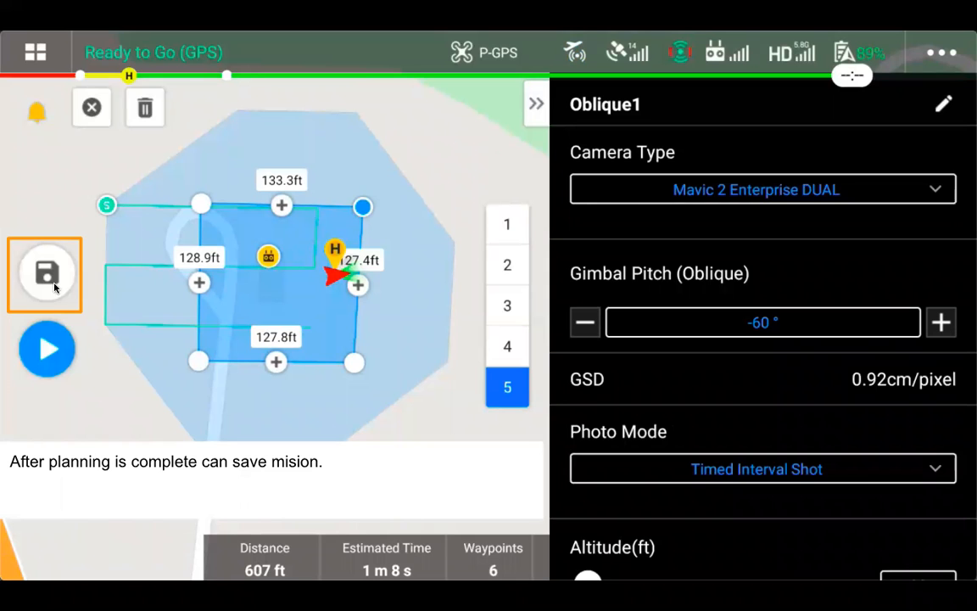
- Save Oblique1 and upload it, bringing up the five-route selection prompt
{"action": "left_click", "coordinate": [44, 271]}
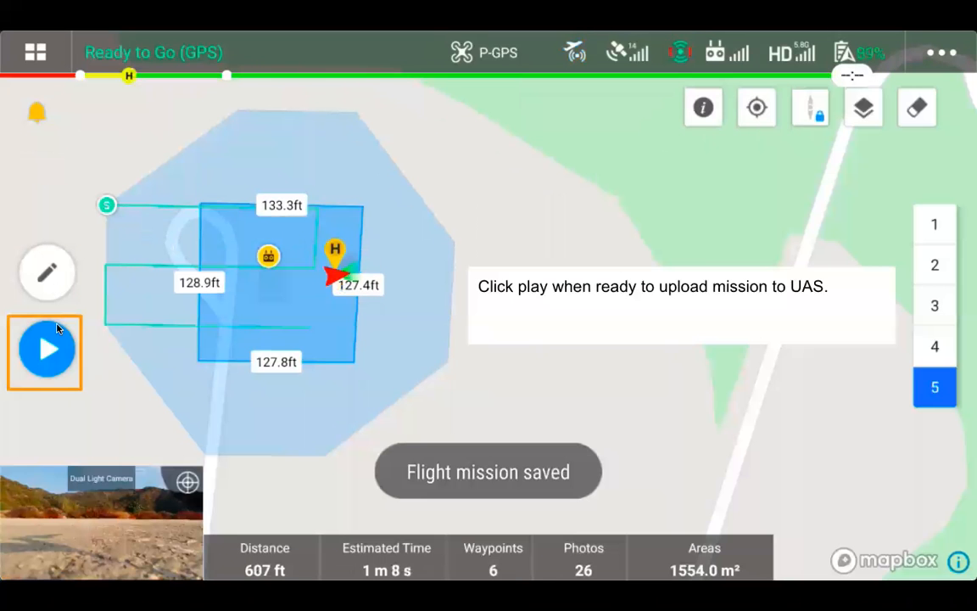
{"action": "left_click", "coordinate": [46, 350]}
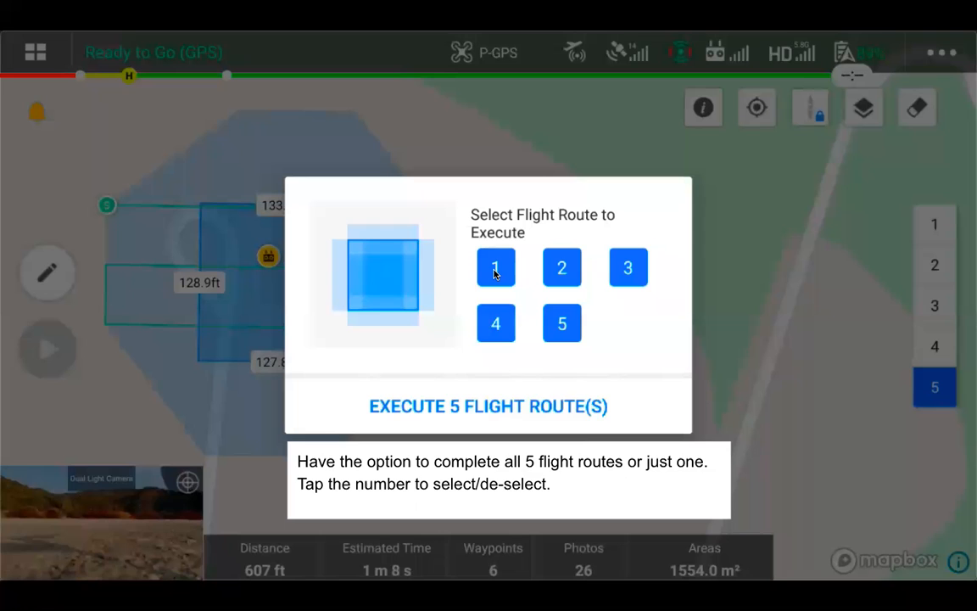
{"action": "mouse_move", "coordinate": [489, 276]}
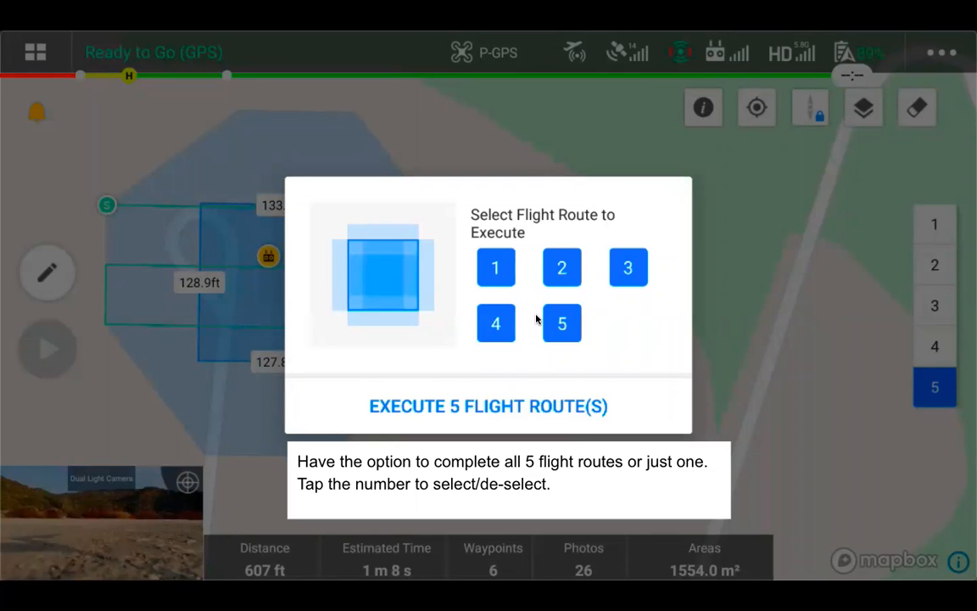
- Deselect flight route 5, leaving routes 1–4, and confirm execution
{"action": "left_click", "coordinate": [562, 320]}
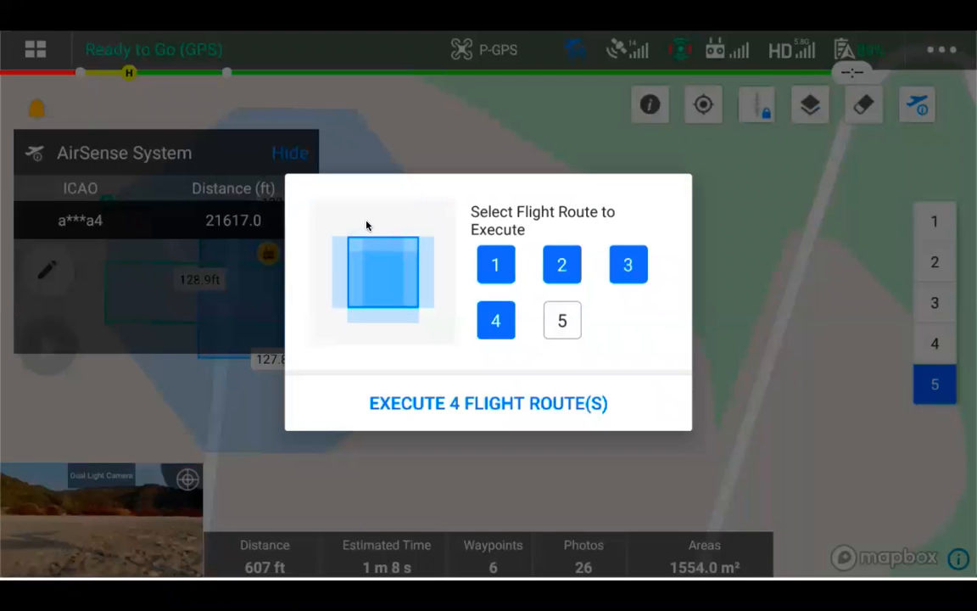
{"action": "mouse_move", "coordinate": [351, 250]}
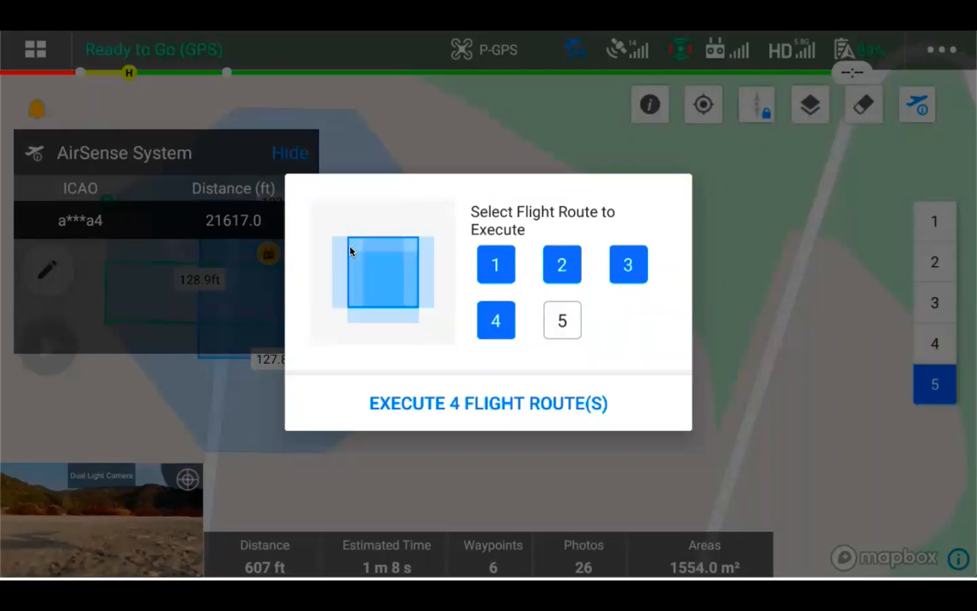
{"action": "mouse_move", "coordinate": [416, 240]}
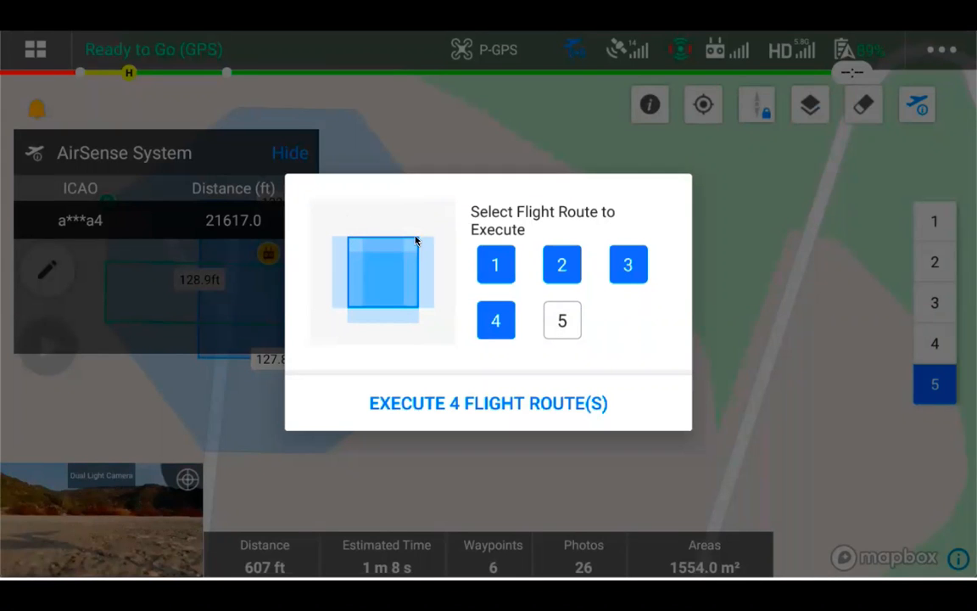
{"action": "left_click", "coordinate": [562, 319]}
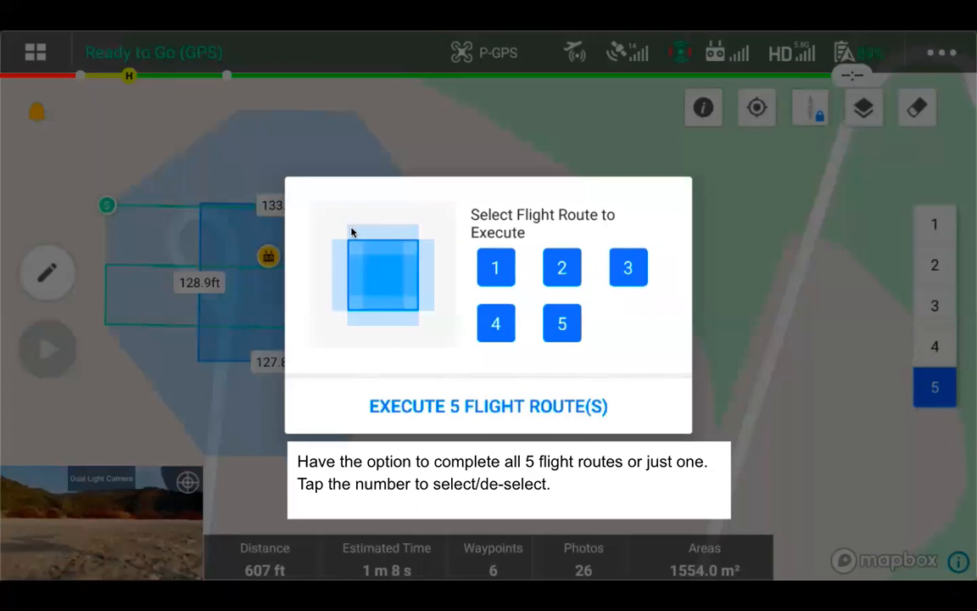
{"action": "left_click", "coordinate": [562, 323]}
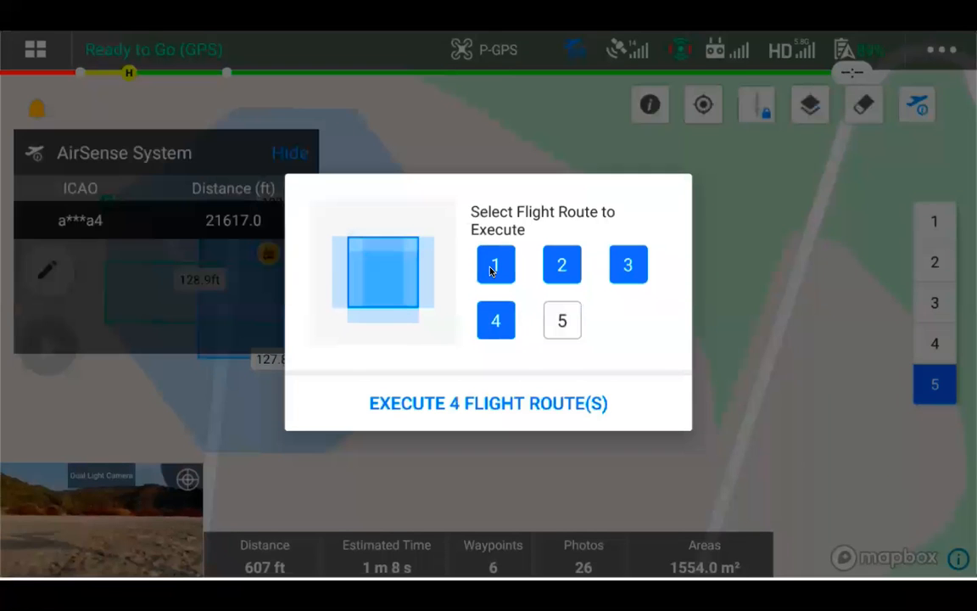
{"action": "mouse_move", "coordinate": [394, 274]}
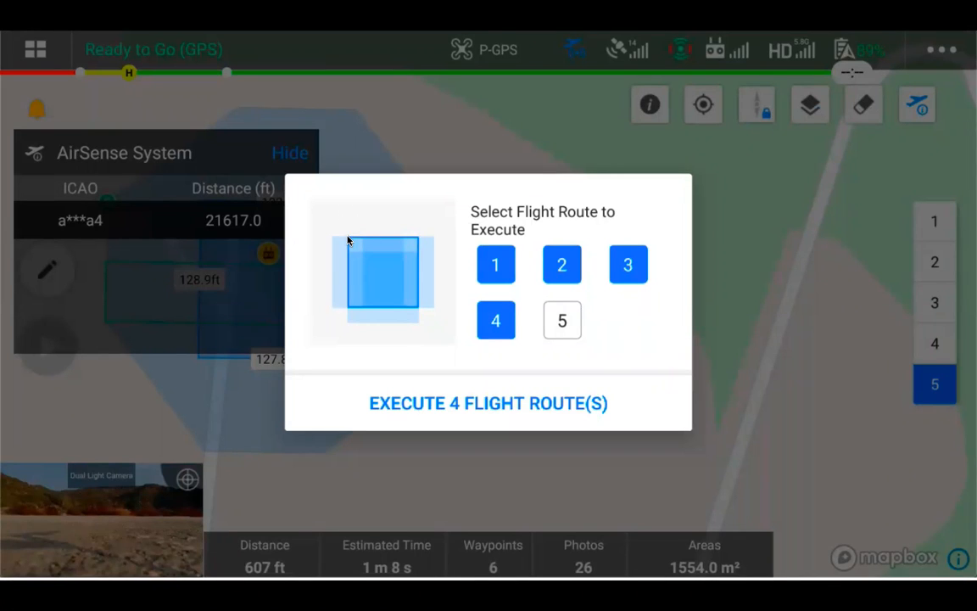
{"action": "mouse_move", "coordinate": [479, 303]}
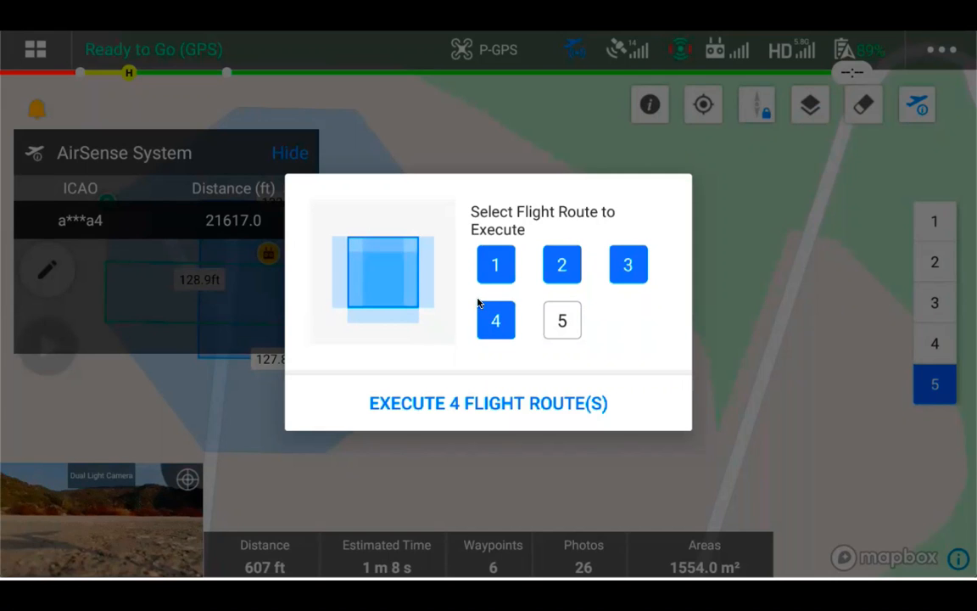
{"action": "left_click", "coordinate": [487, 404]}
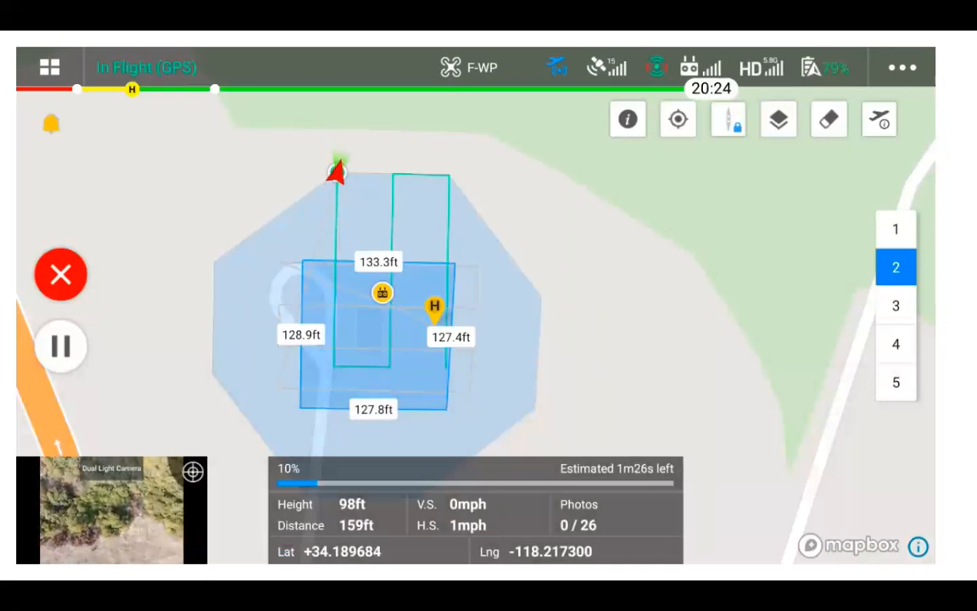
- Switch to the drone's full-screen live camera feed during the Oblique1 flight
{"action": "left_click", "coordinate": [119, 505]}
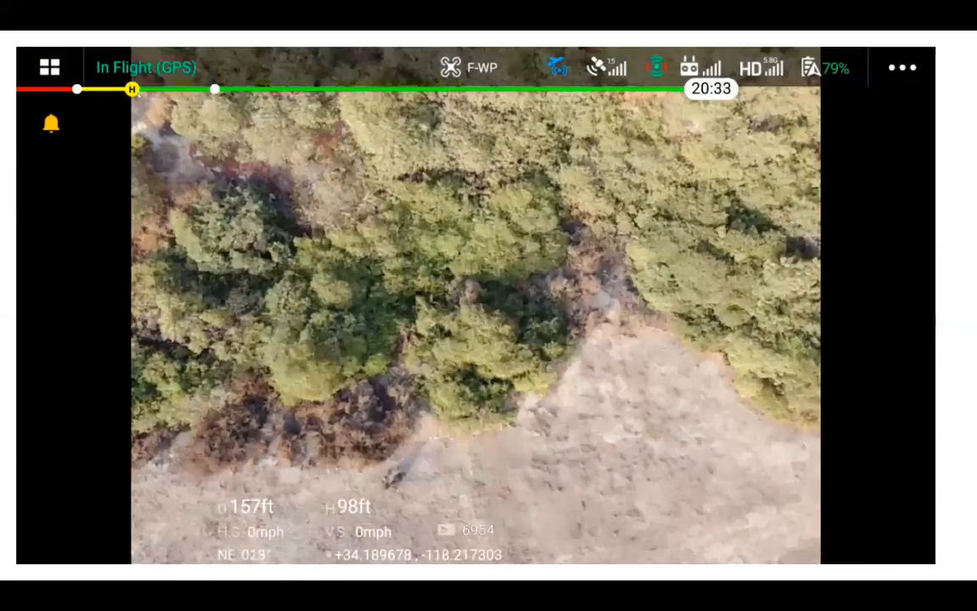